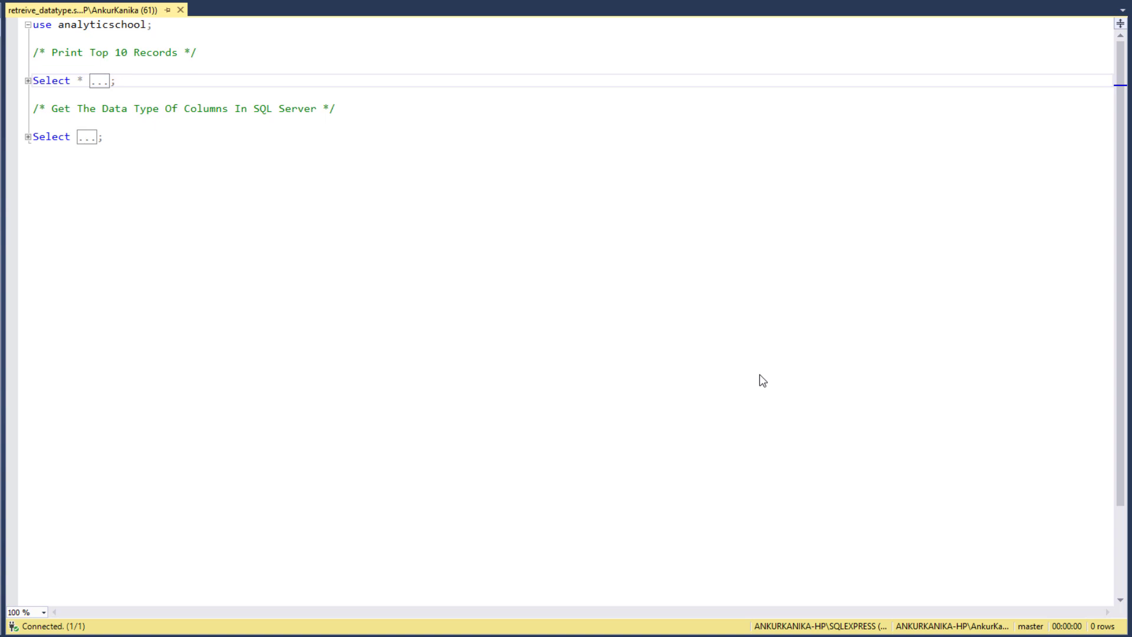
mouse_move(458, 207)
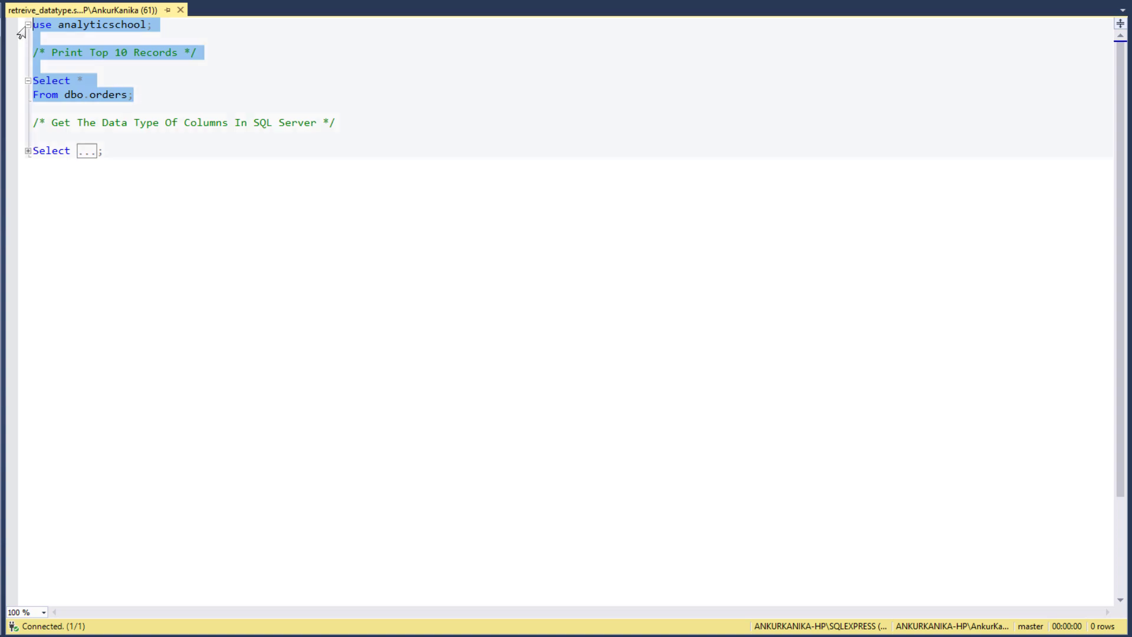
Run Select * From dbo.orders and scan the 9,994-row result grid.
key(F5)
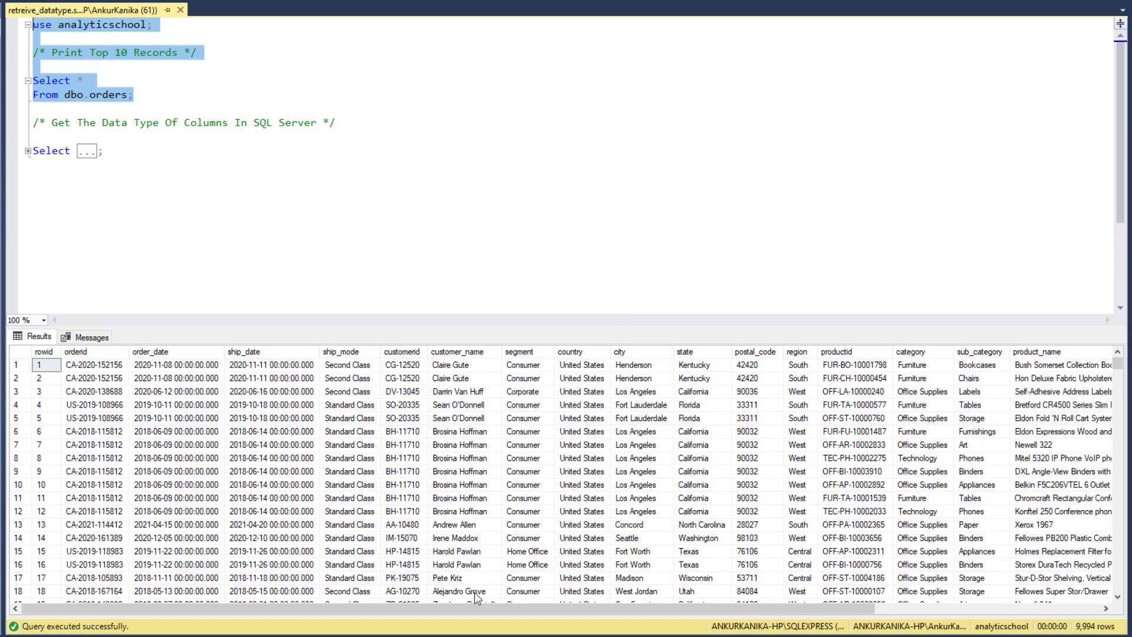
scroll(right, 3)
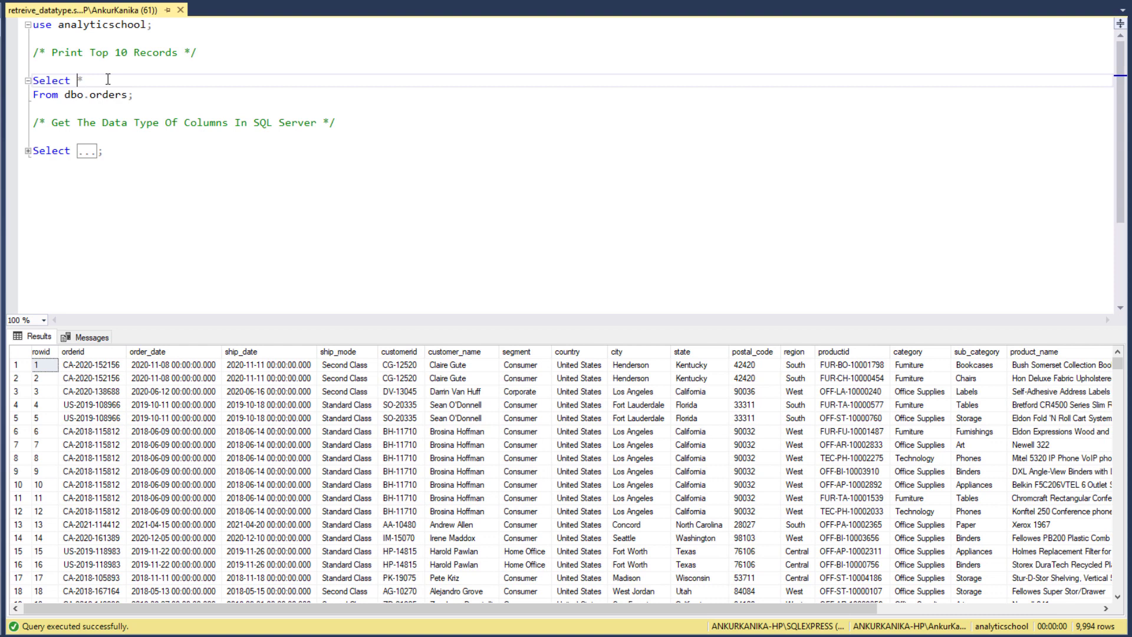
Limit the orders query to Top 10 rows and mark it for execution.
text(Top 10)
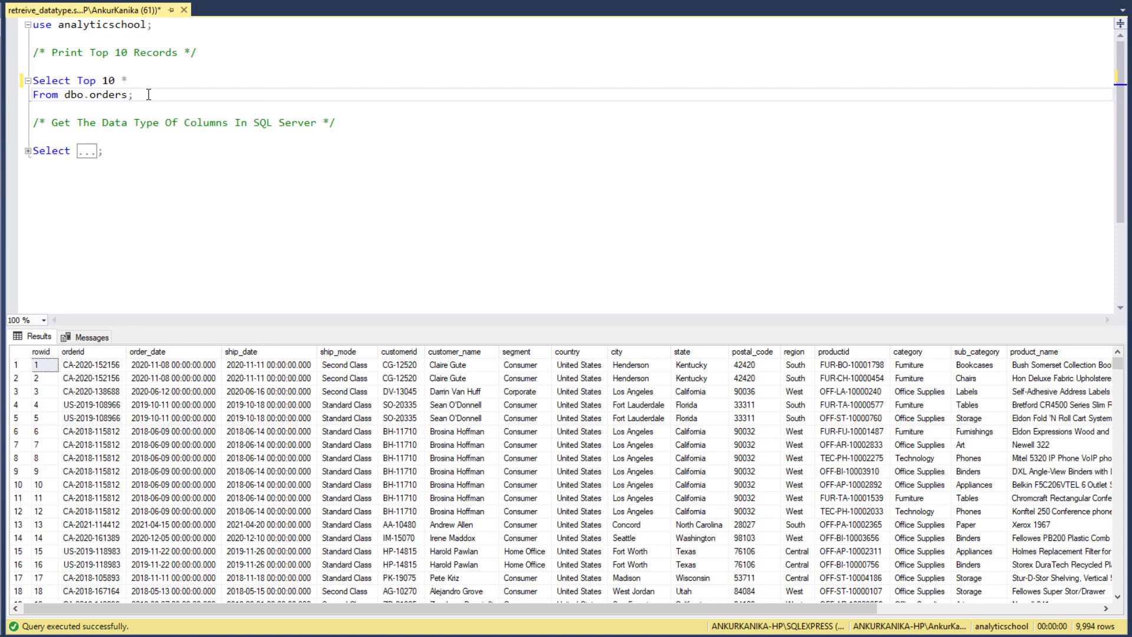
drag(34, 80, 132, 94)
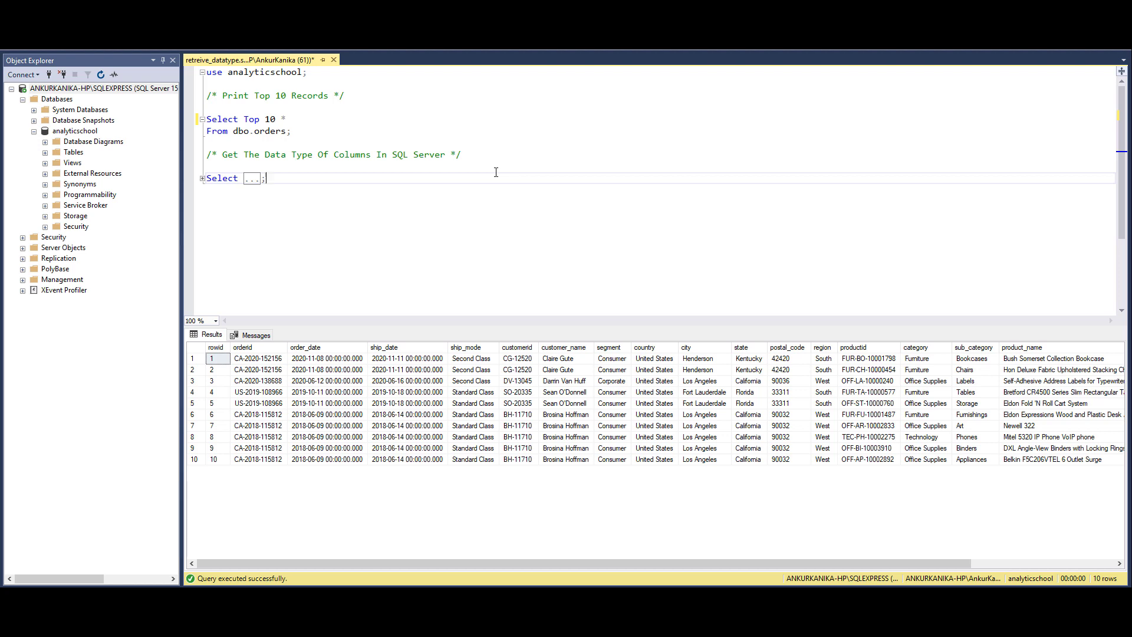
Begin writing the INFORMATION_SCHEMA.COLUMNS query listing TABLE_CATALOG through NUMERIC_PRECISION.
click(265, 178)
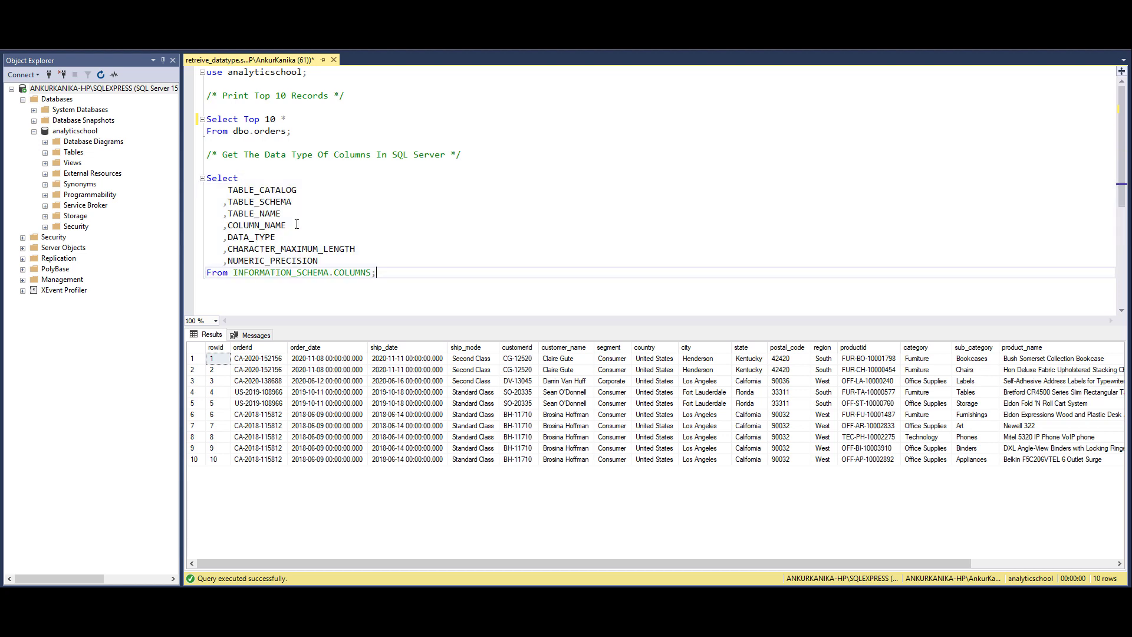
mouse_move(261, 273)
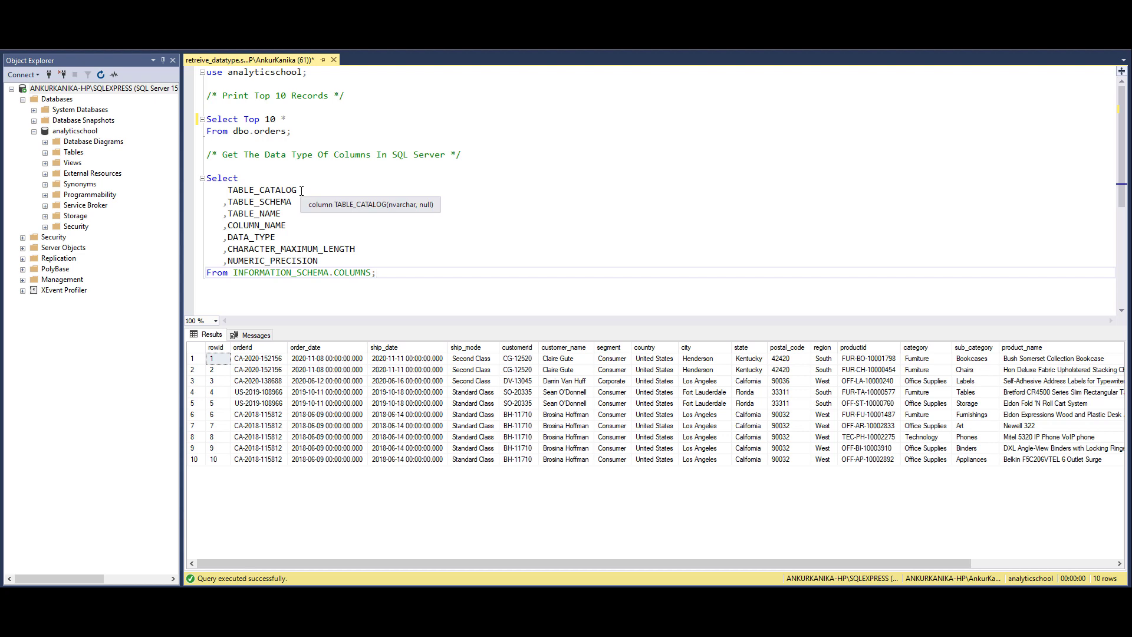
mouse_move(326, 260)
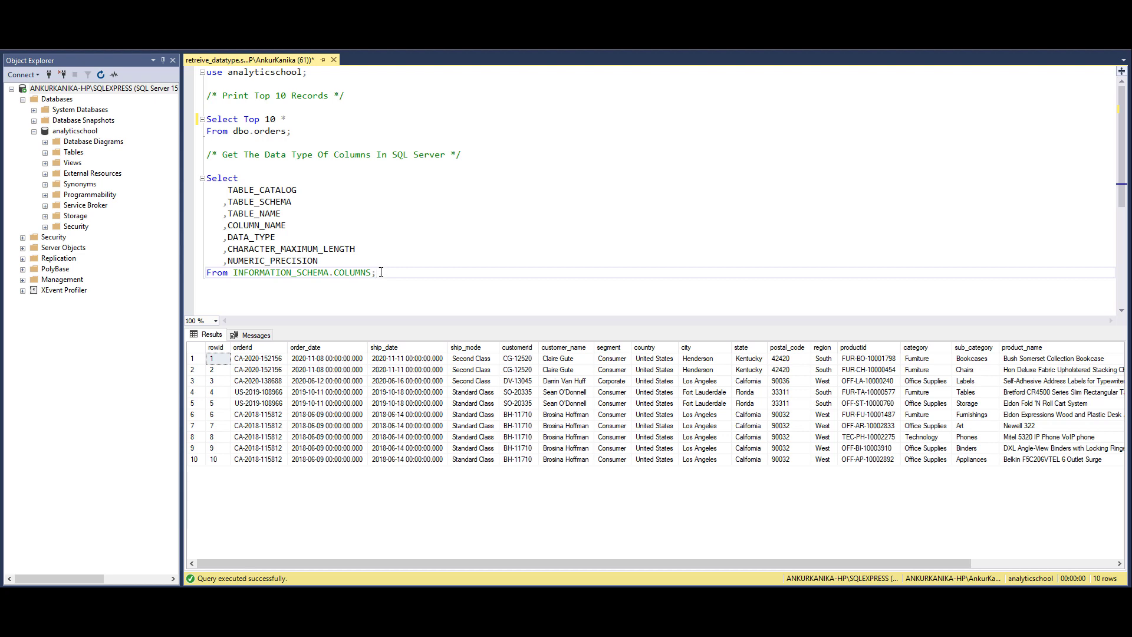
Run the INFORMATION_SCHEMA.COLUMNS query and review its 25 column rows.
drag(258, 224, 375, 272)
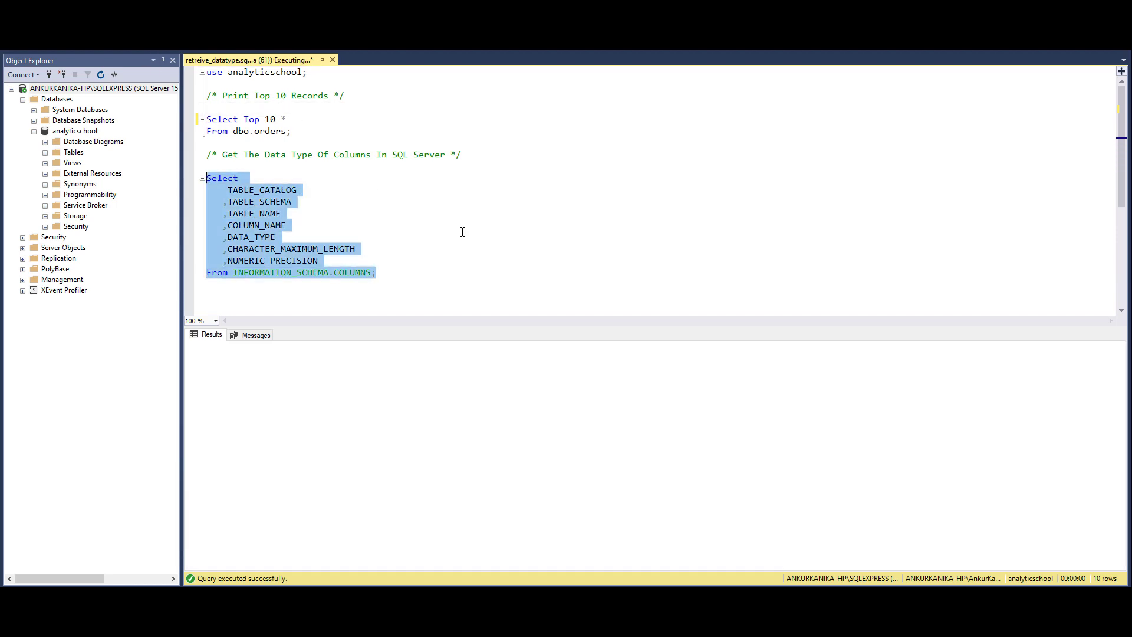
key(F5)
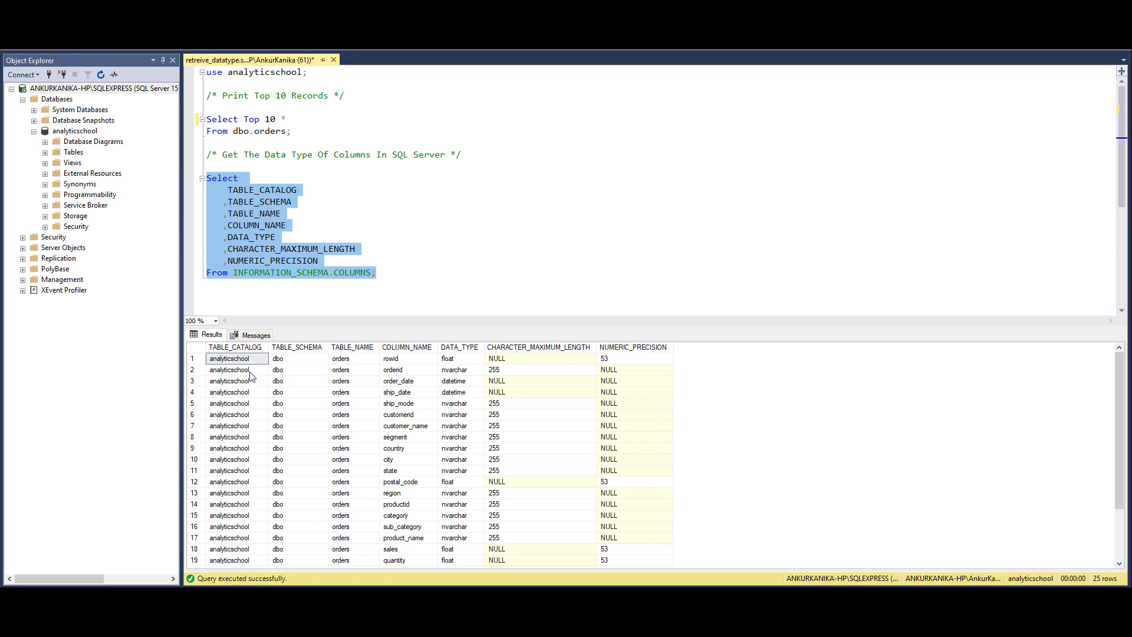
scroll(down, 3)
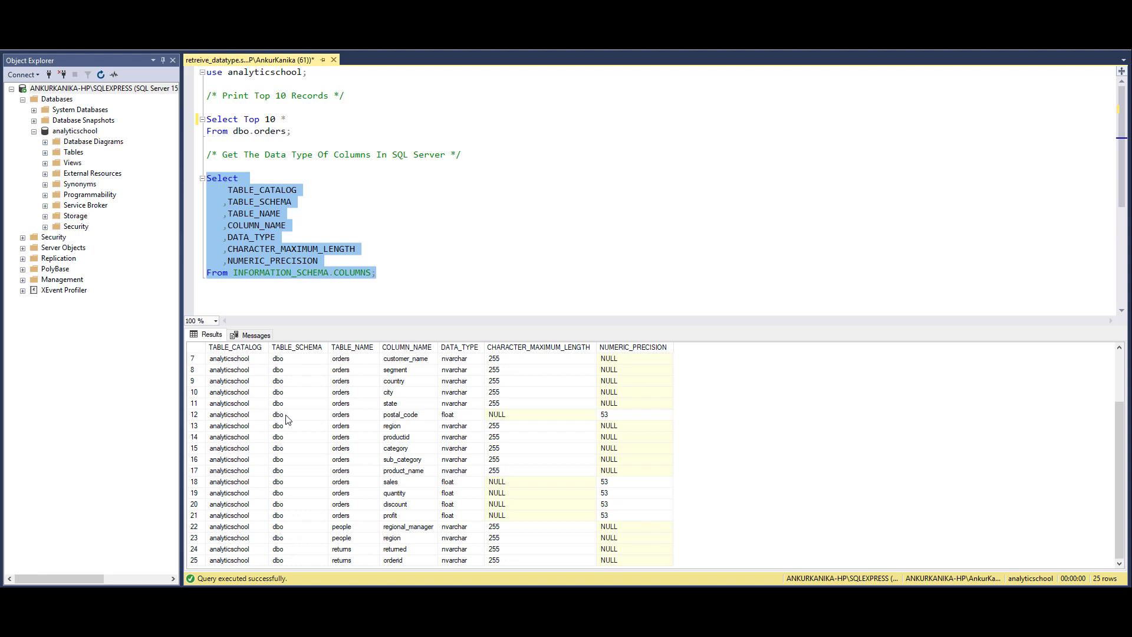
mouse_move(337, 493)
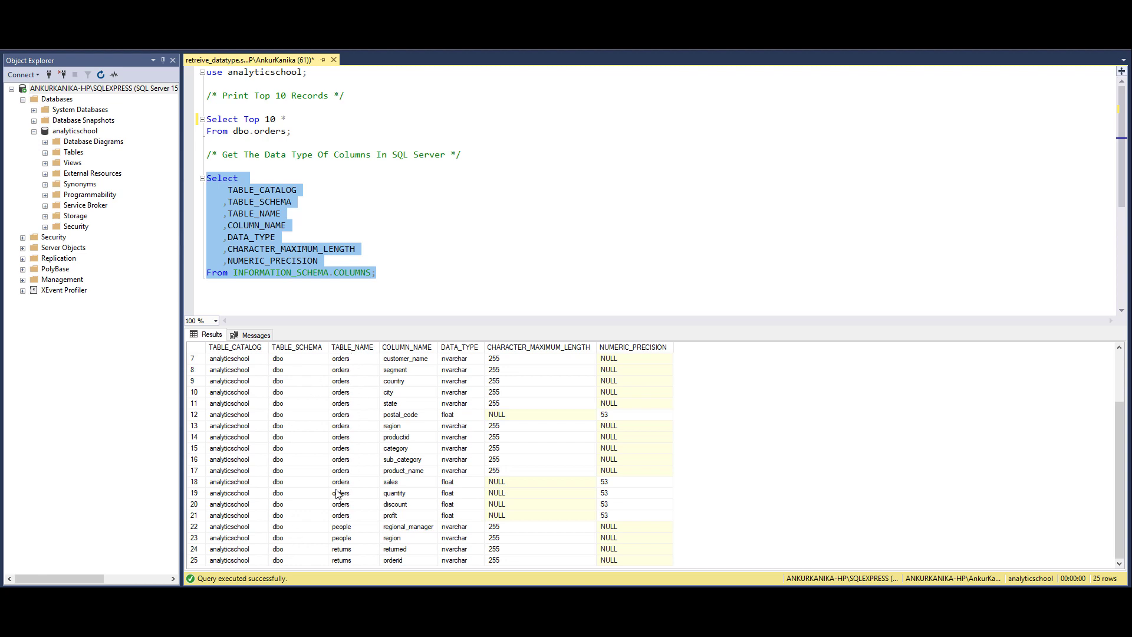
mouse_move(295, 554)
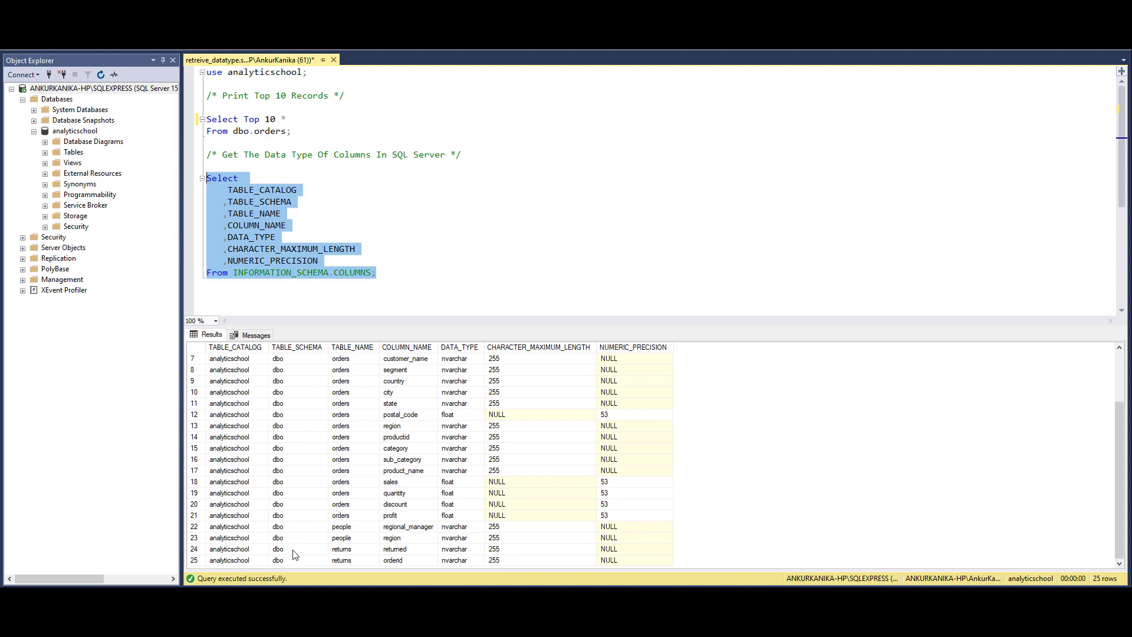
mouse_move(356, 536)
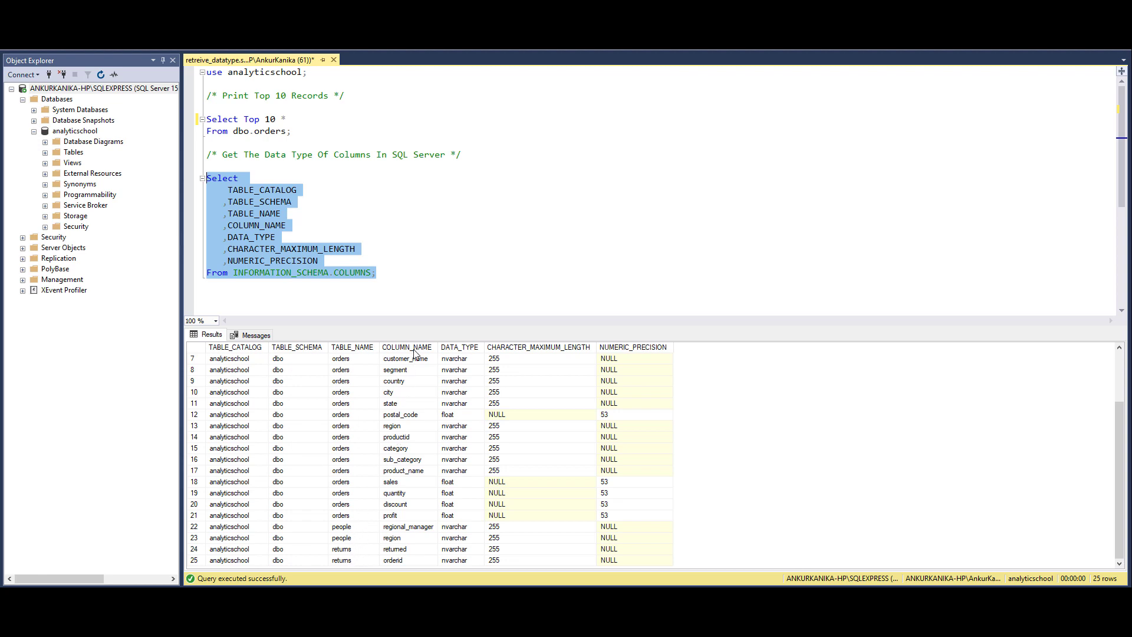
mouse_move(404, 417)
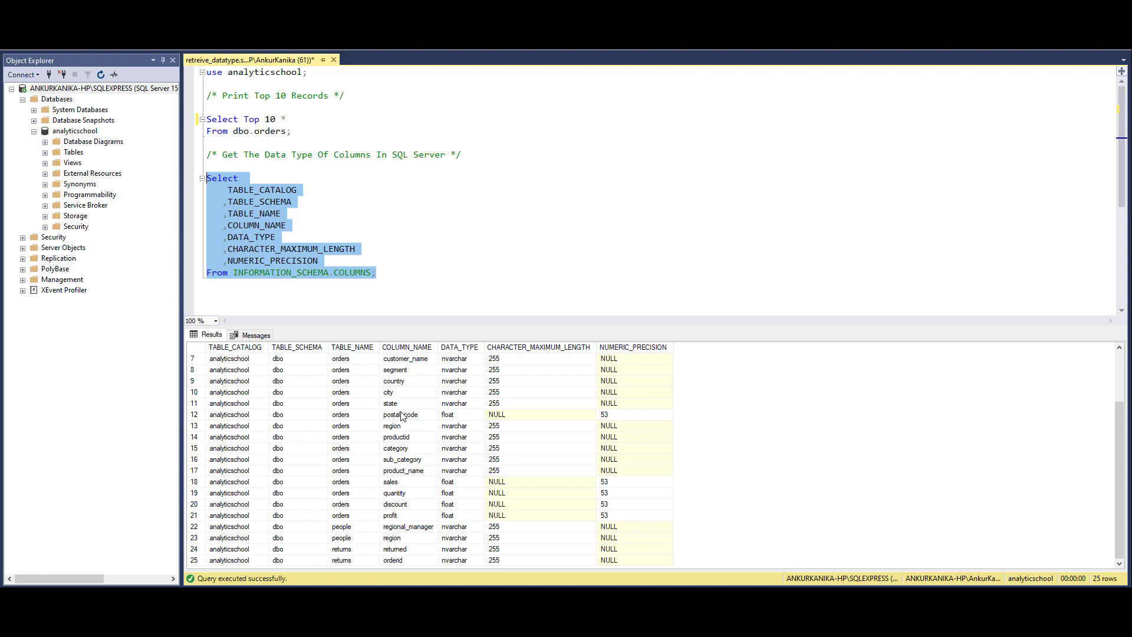
mouse_move(455, 363)
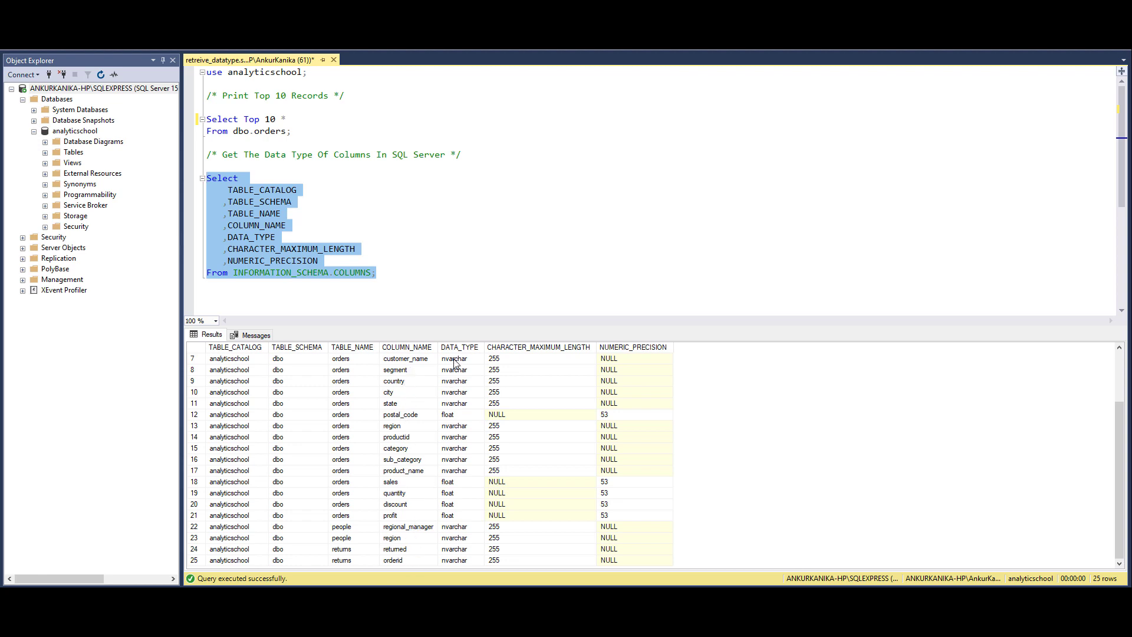
mouse_move(453, 485)
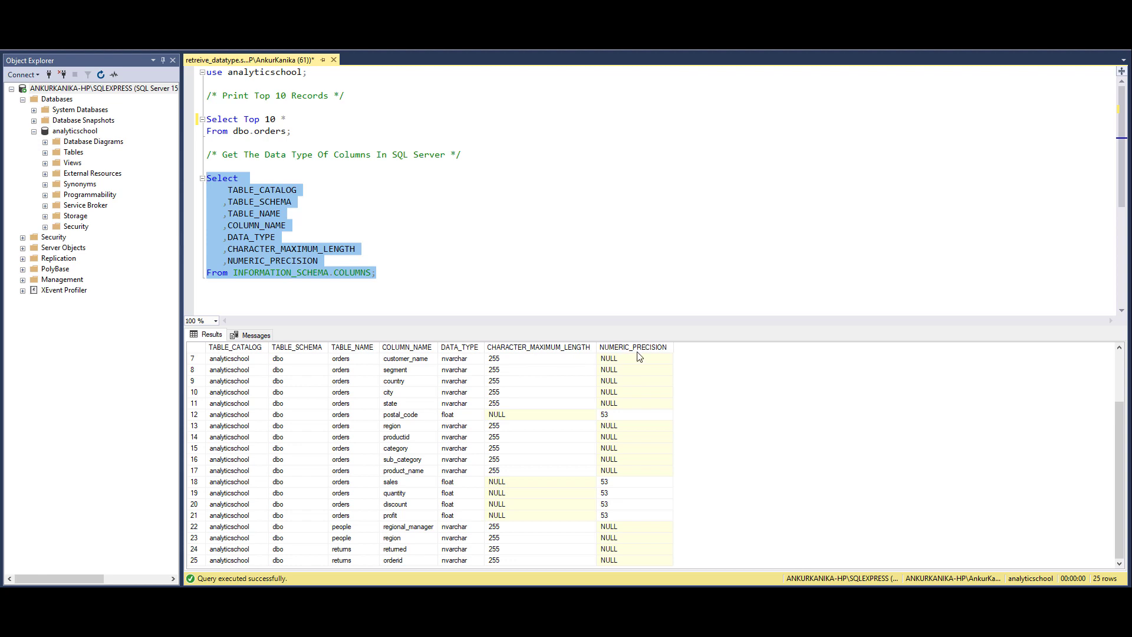
Add a where TABLE_NAME = 'orders' filter to the column query.
click(366, 273)
text(where ;)
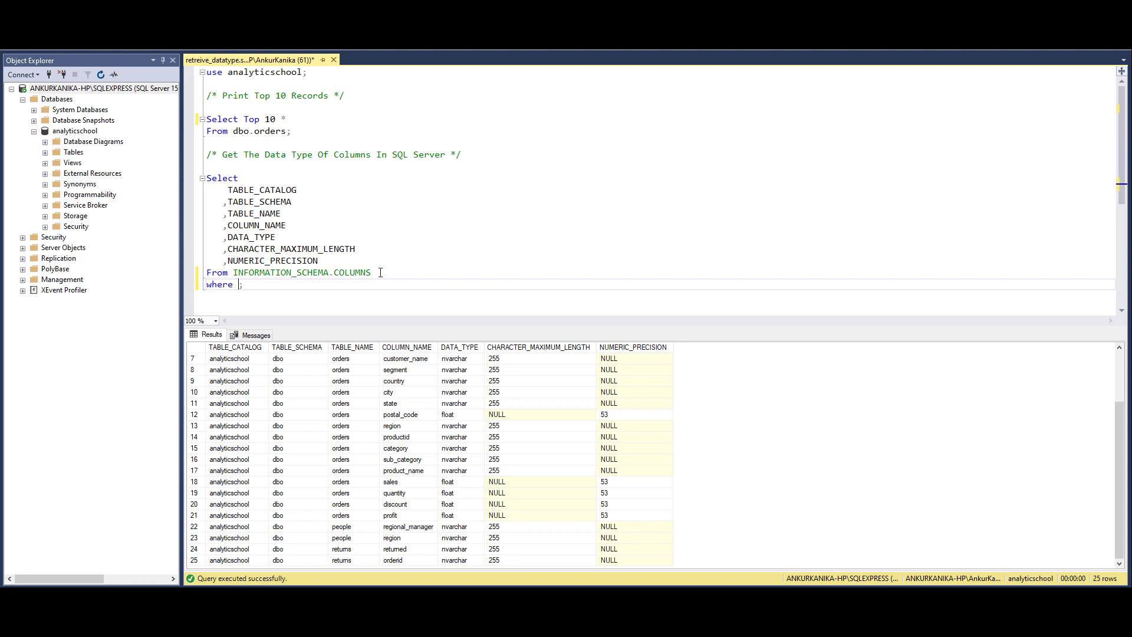
text(tabl)
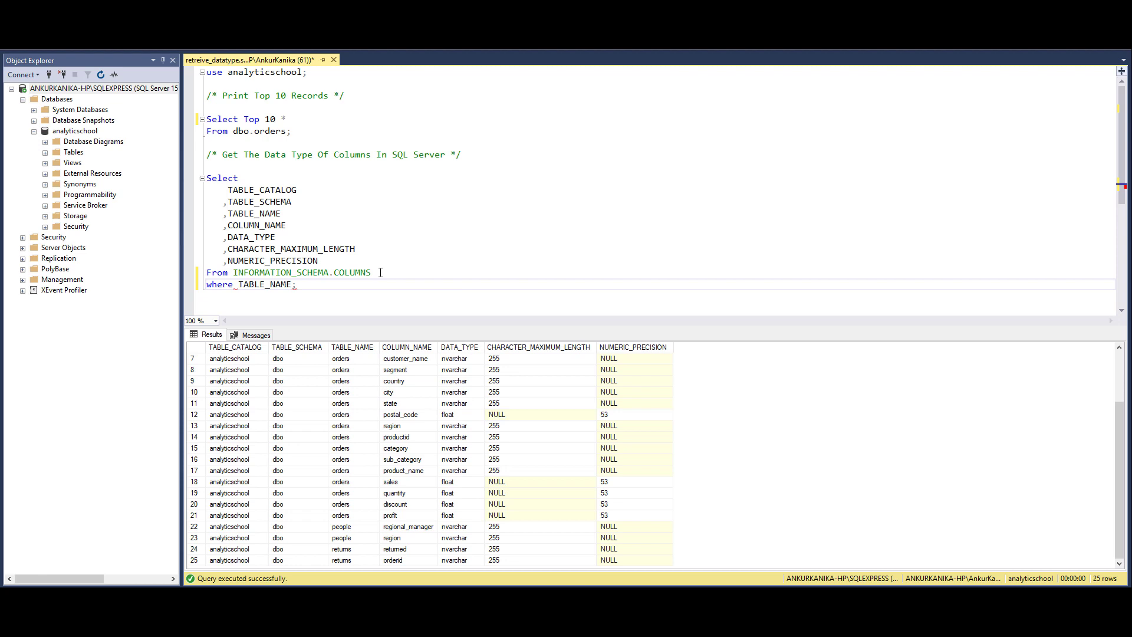
text(=)
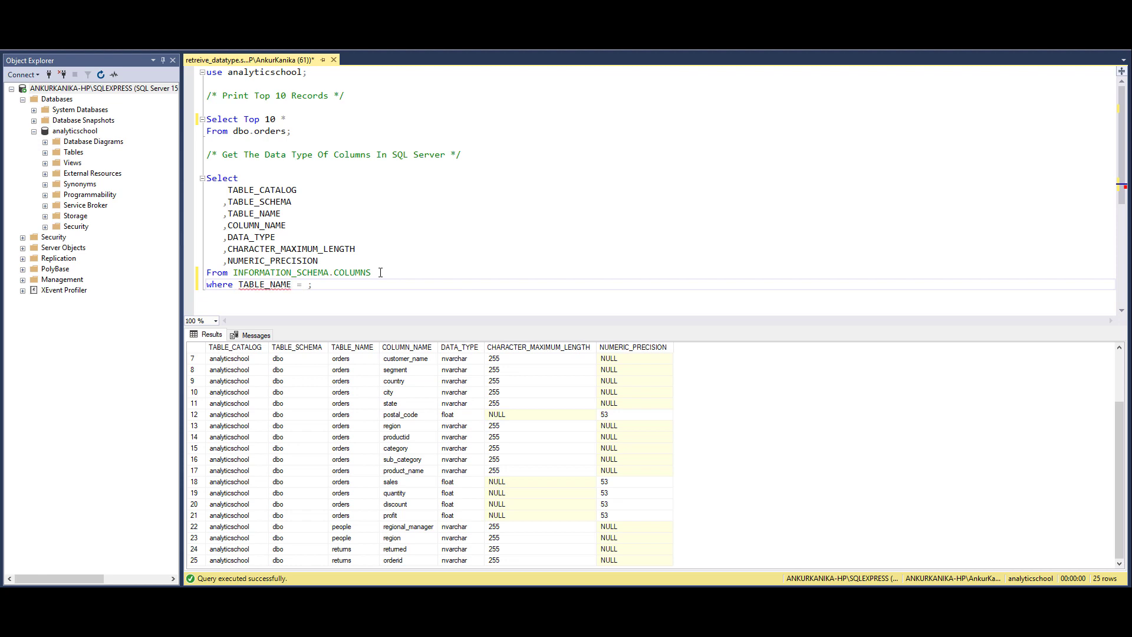
text('')
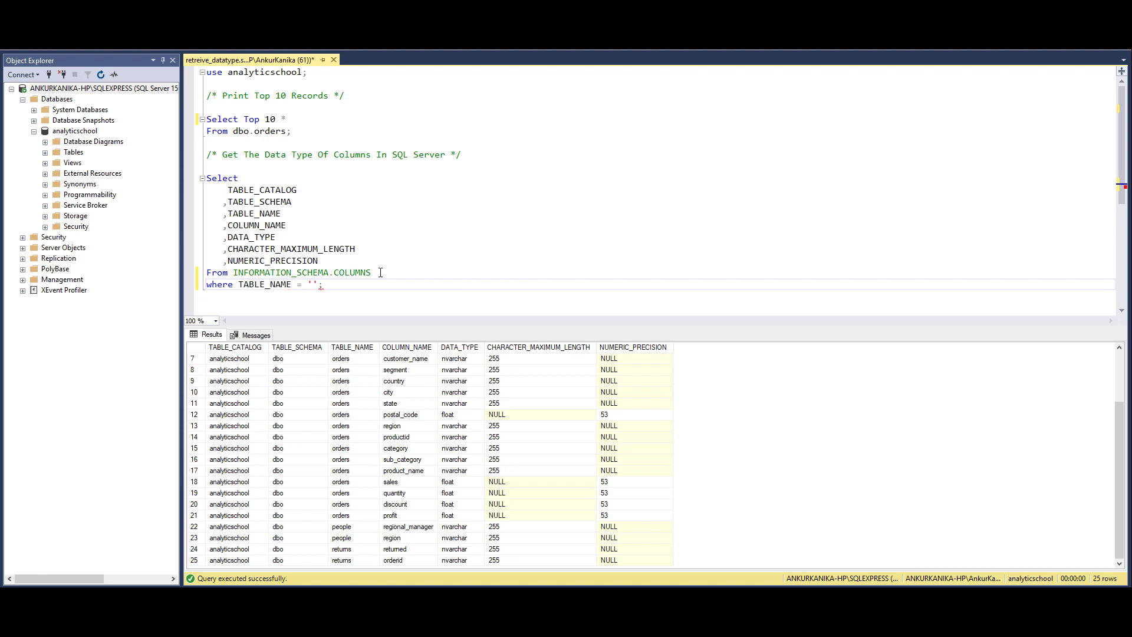
text(orders)
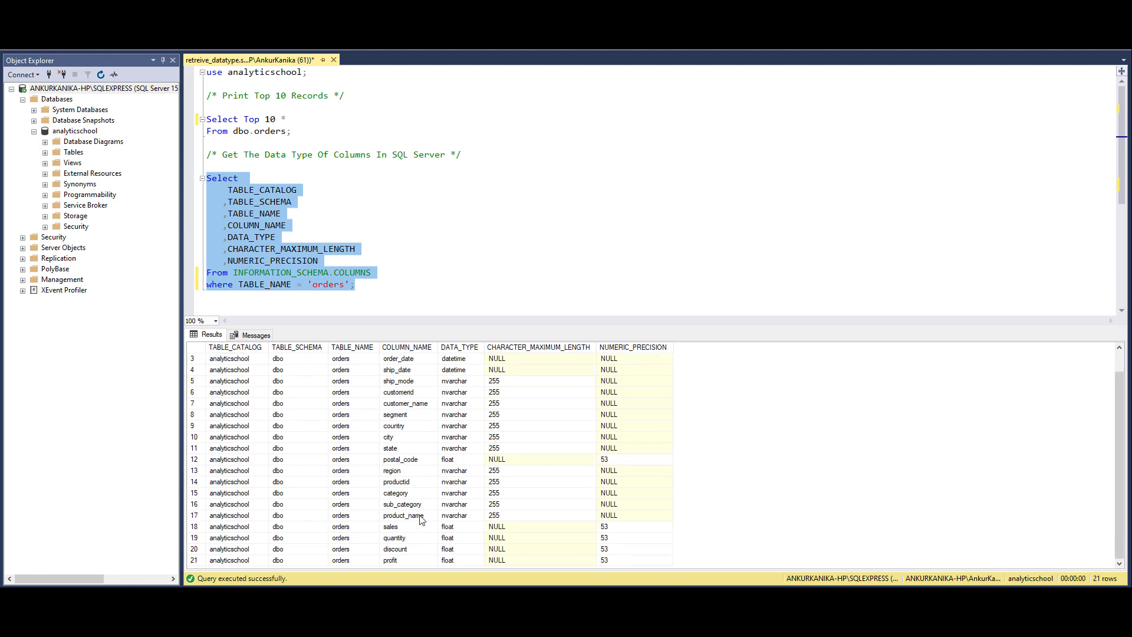
mouse_move(419, 424)
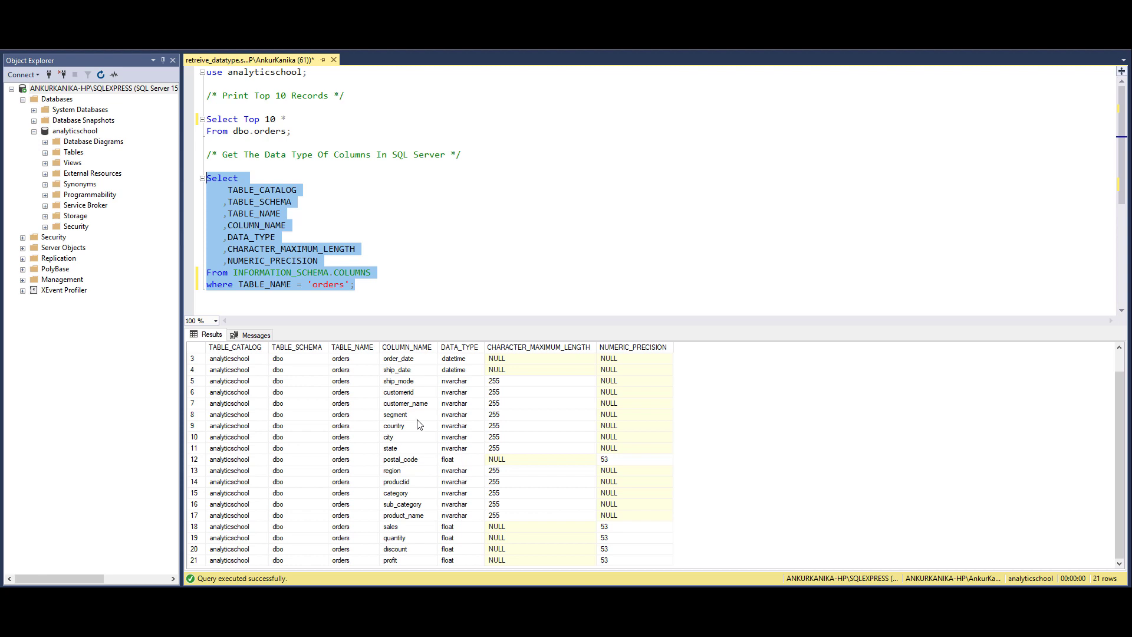
click(354, 284)
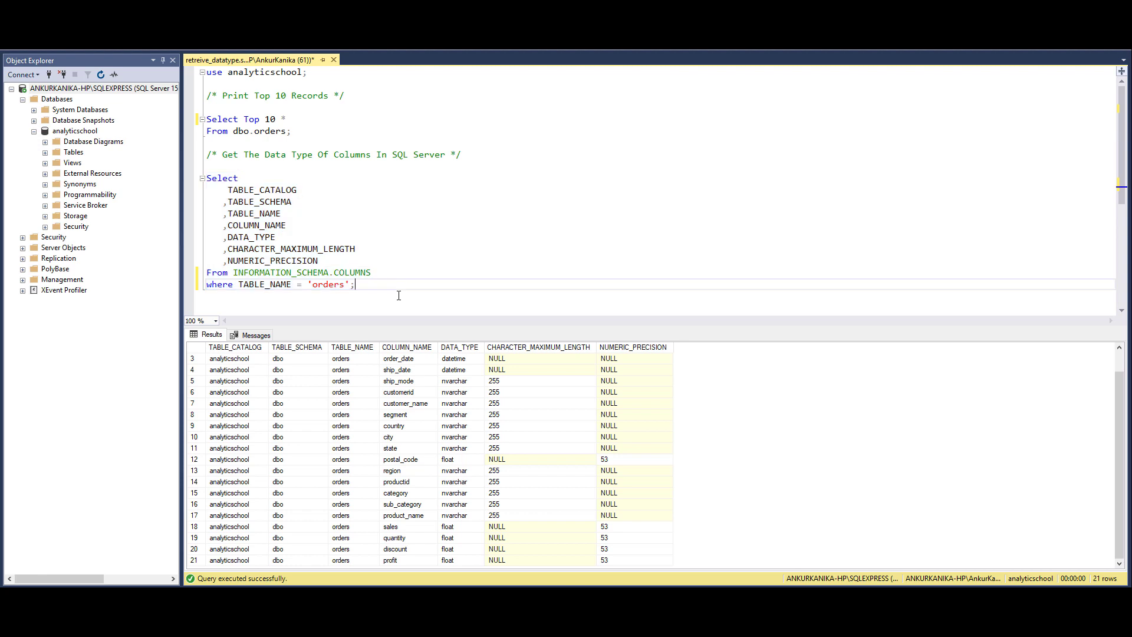